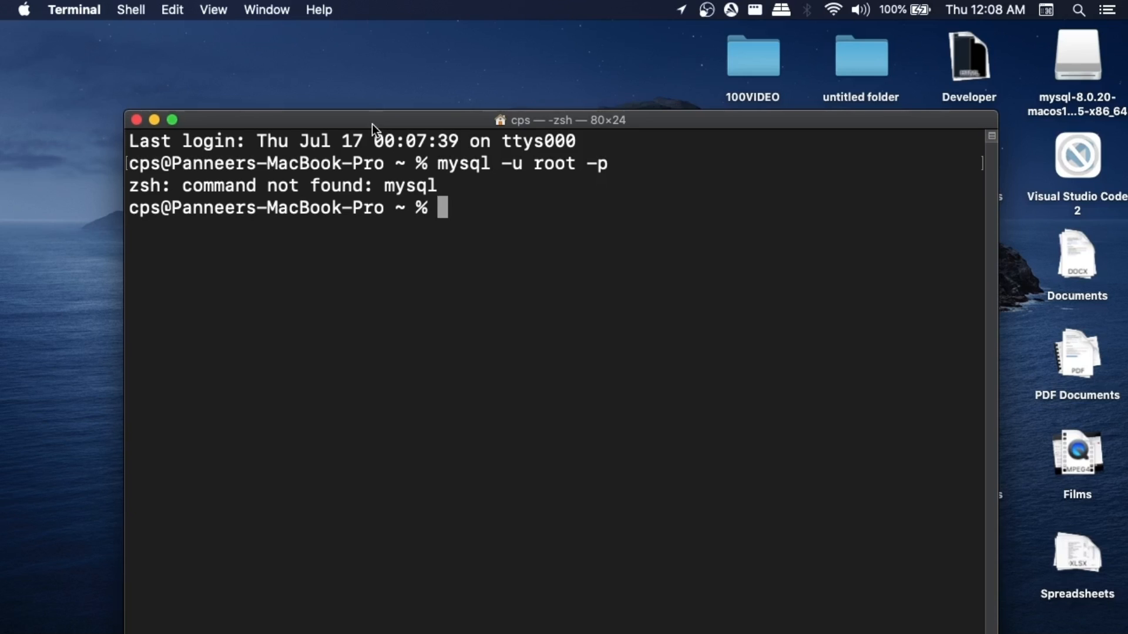
mouse_move(479, 238)
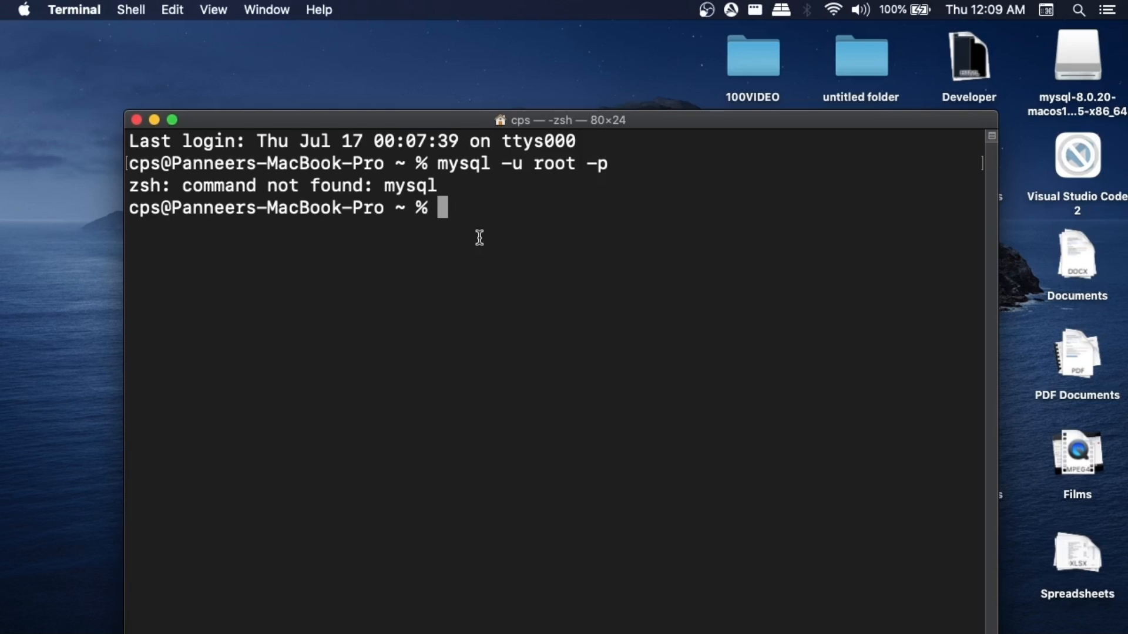
Create .zshrc in the home folder and open it in TextEdit from Terminal
type("ls")
type("touch .")
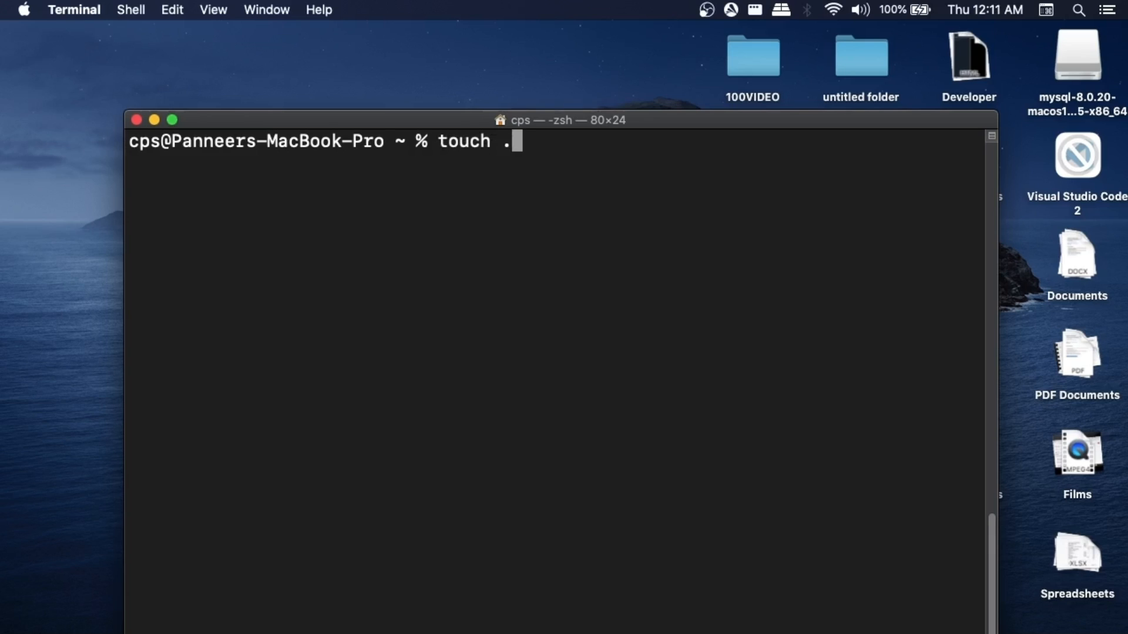
type("zshrc")
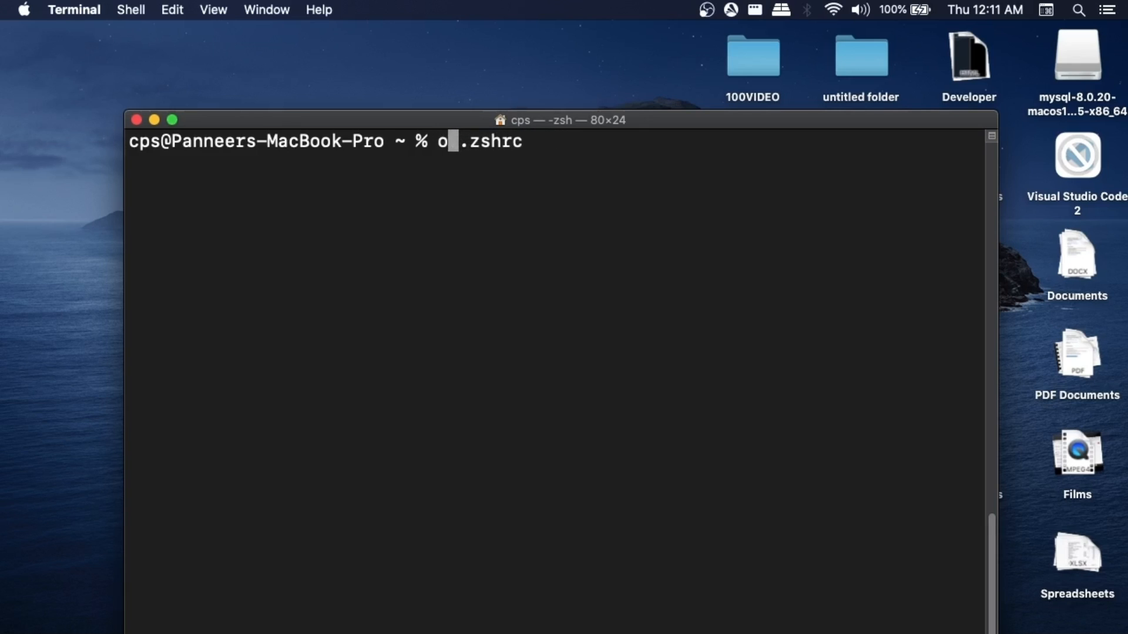
type("pen")
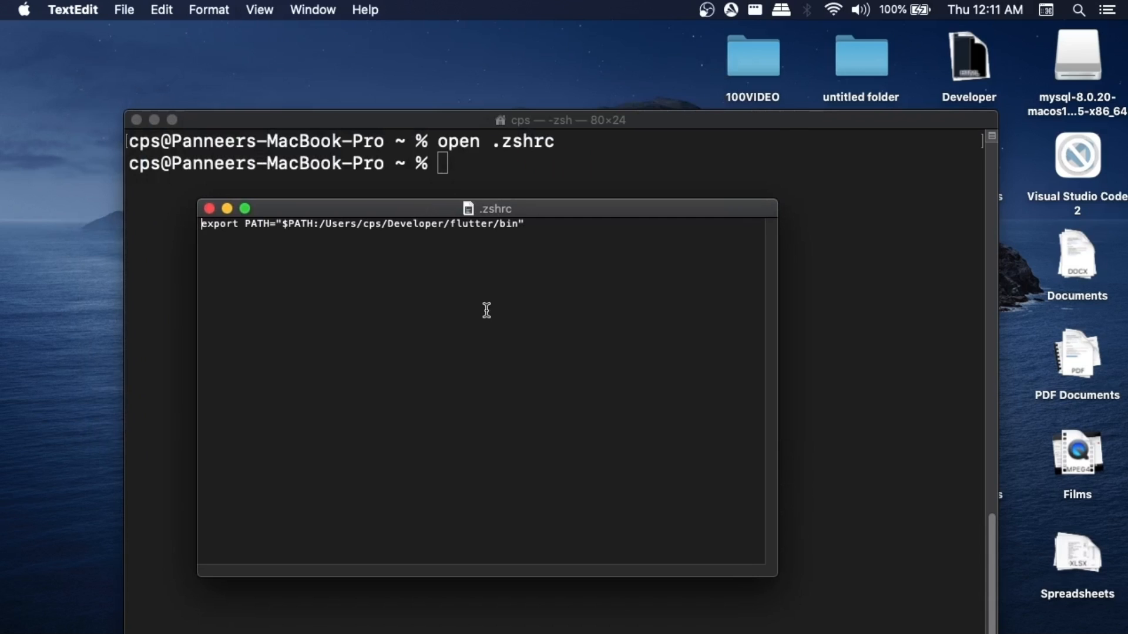
Add a second line Export PATH=${PATH}: below the flutter export in .zshrc
left_click_drag(265, 223, 523, 224)
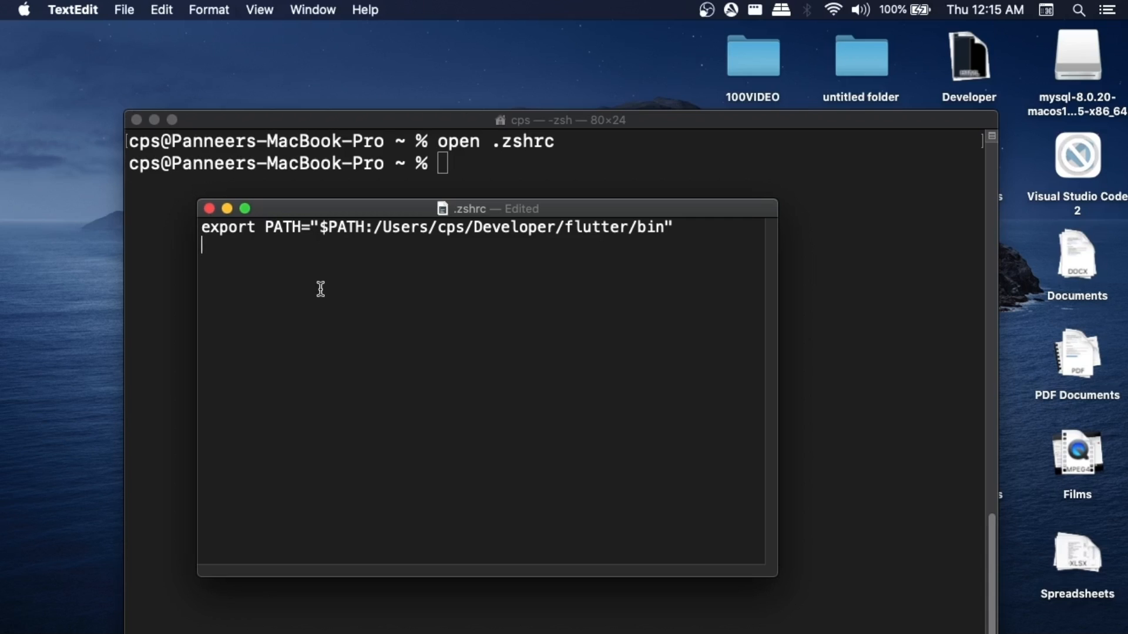
type("Export")
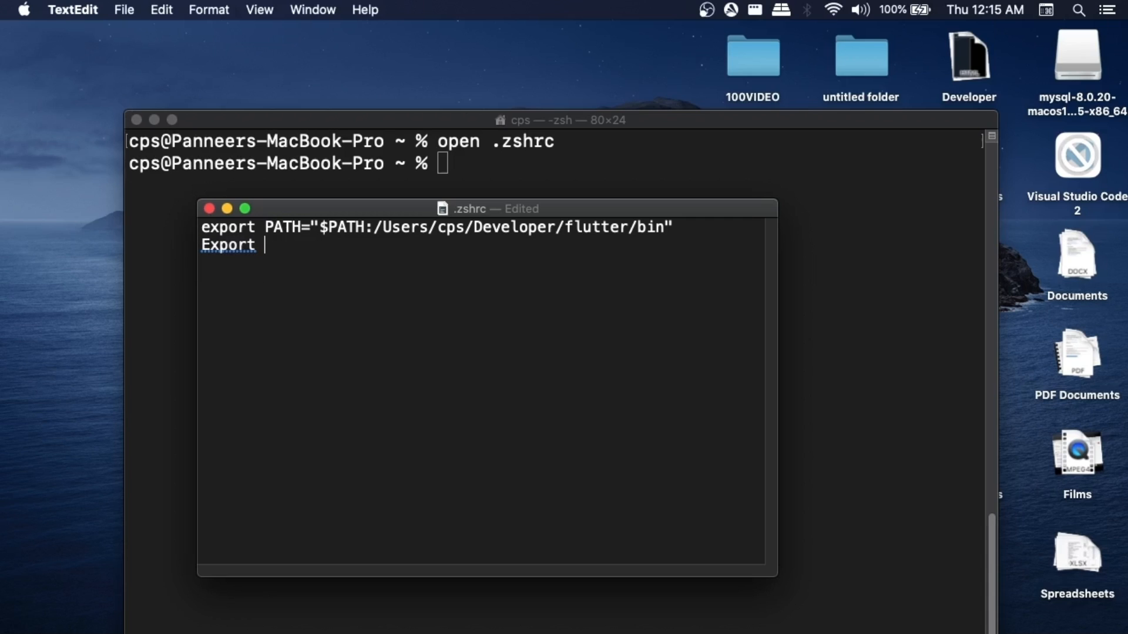
type("PATH")
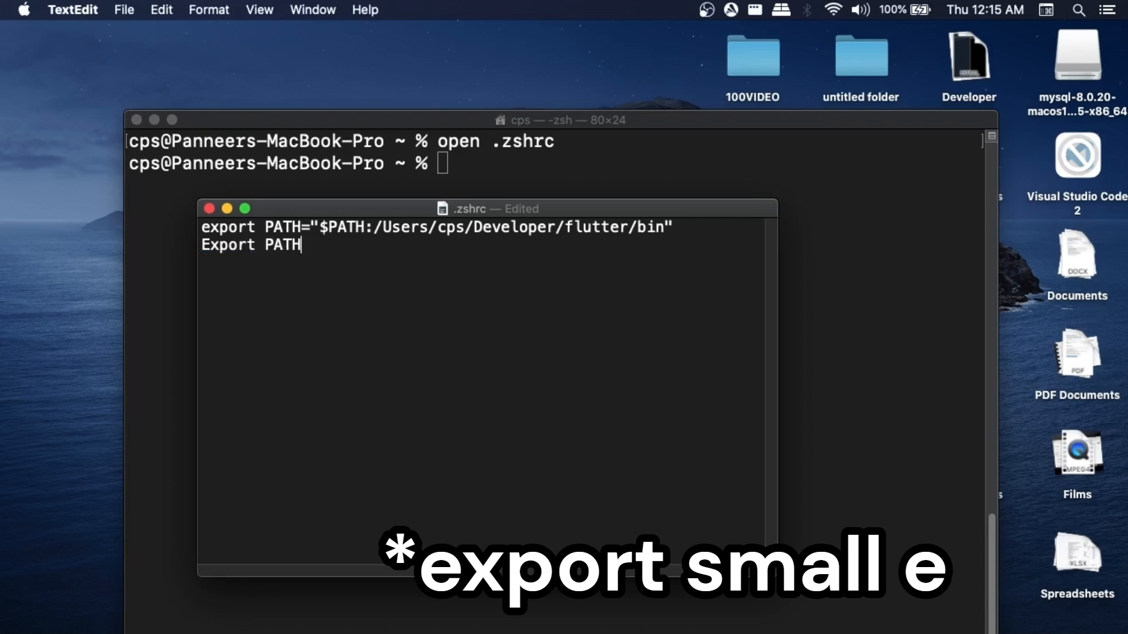
type("=")
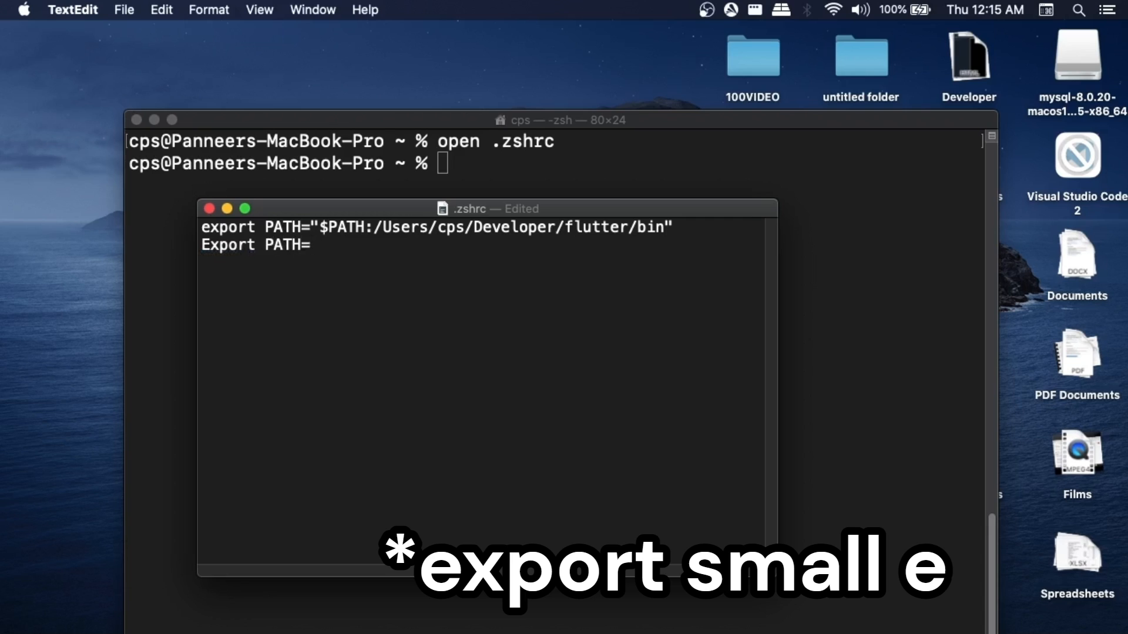
type("$")
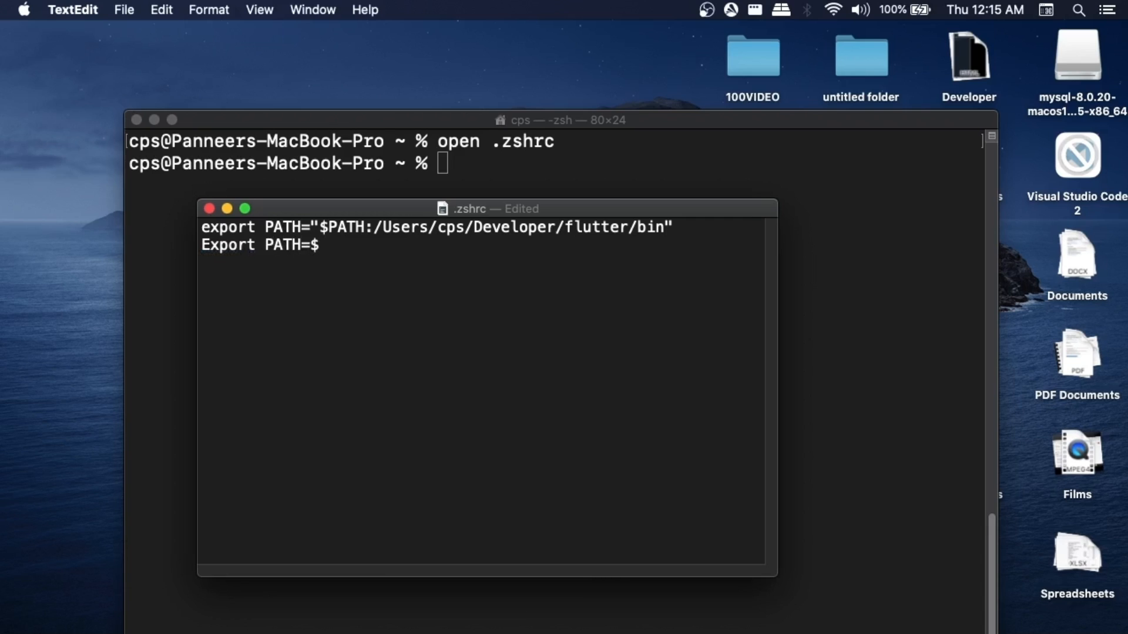
type("{")
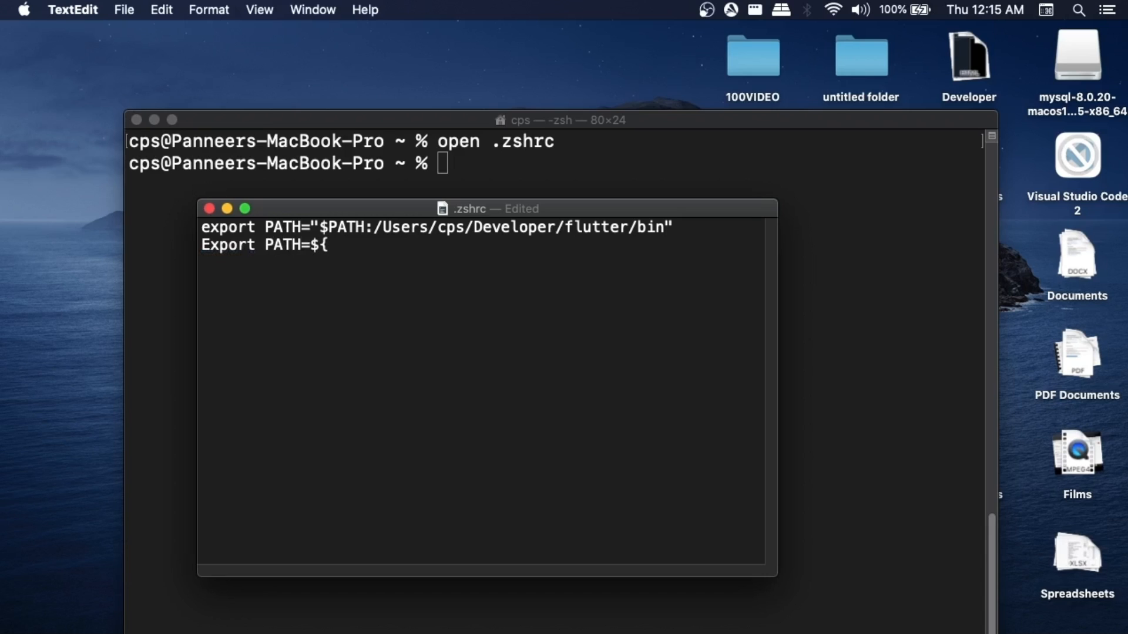
type("PATH")
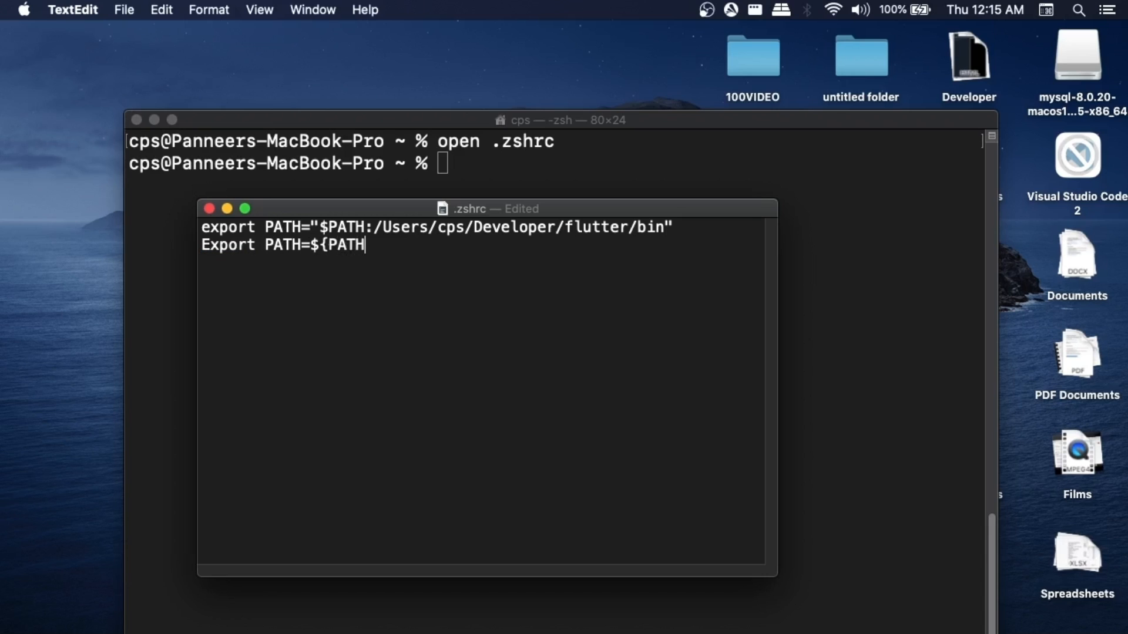
type("}")
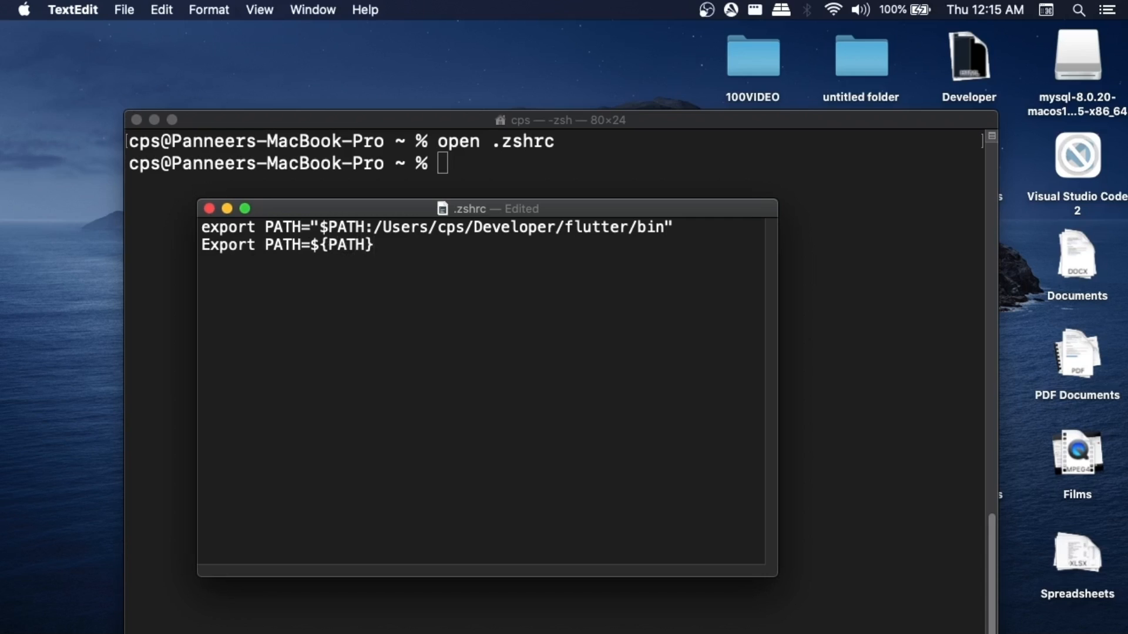
type(":")
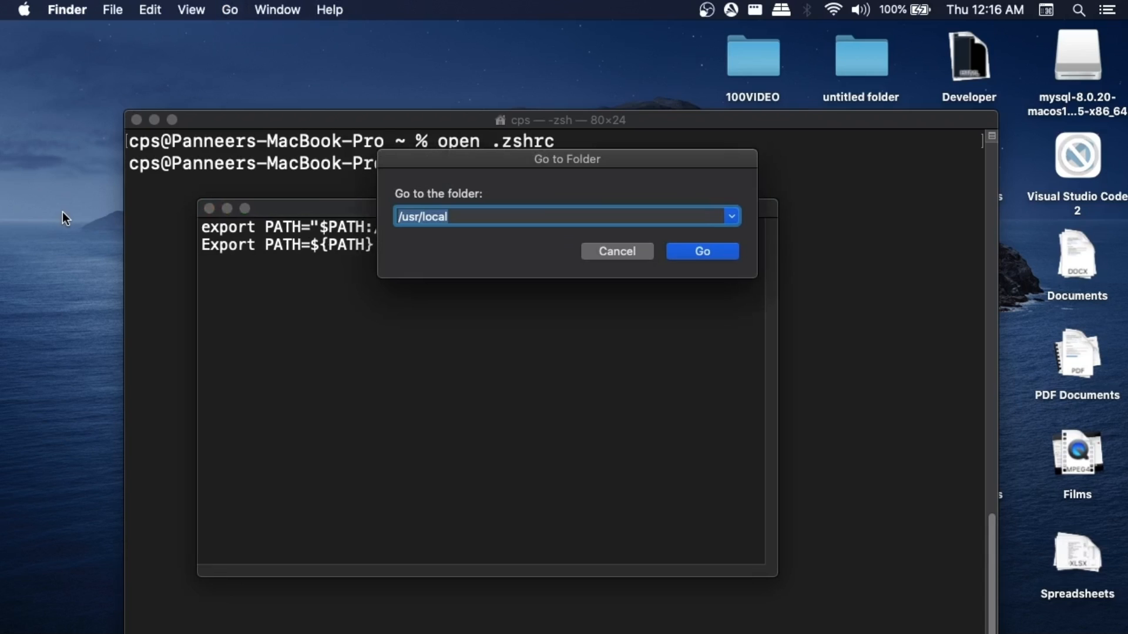
mouse_move(461, 170)
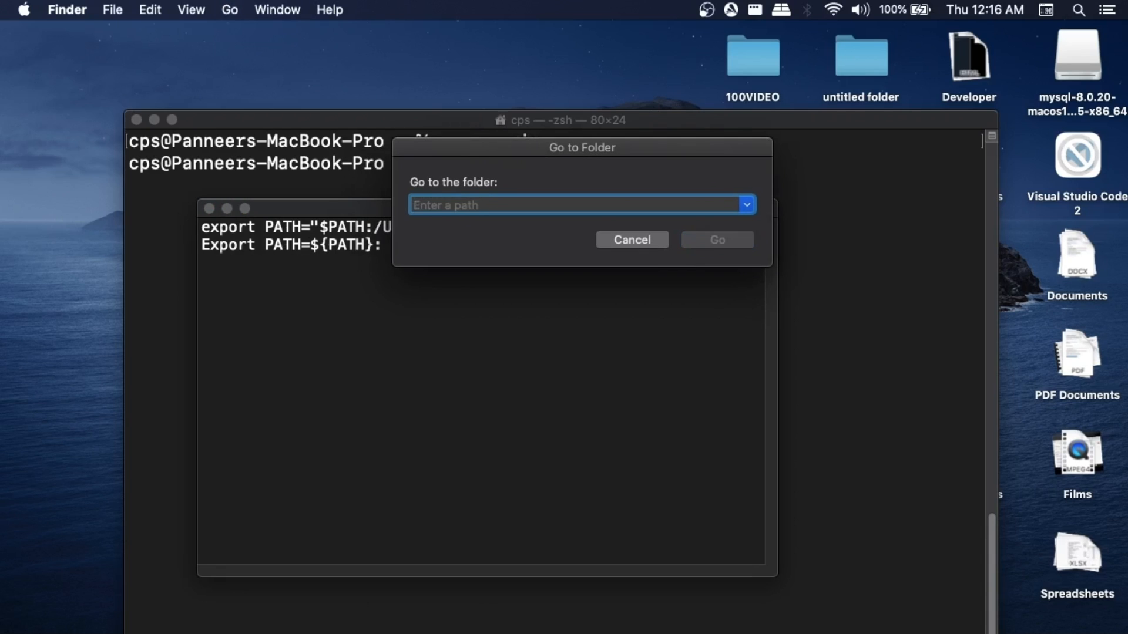
Navigate Finder to /usr/local and into the mysql-8.0.23-macos10.15-x86_64 bin folder
type("/usr")
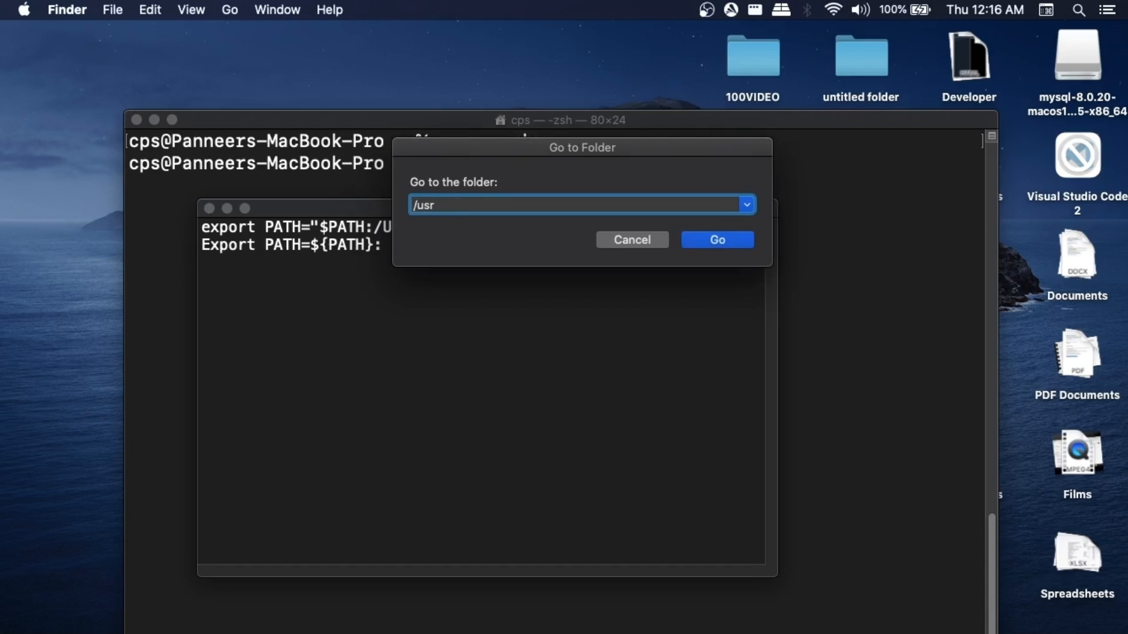
type("/local")
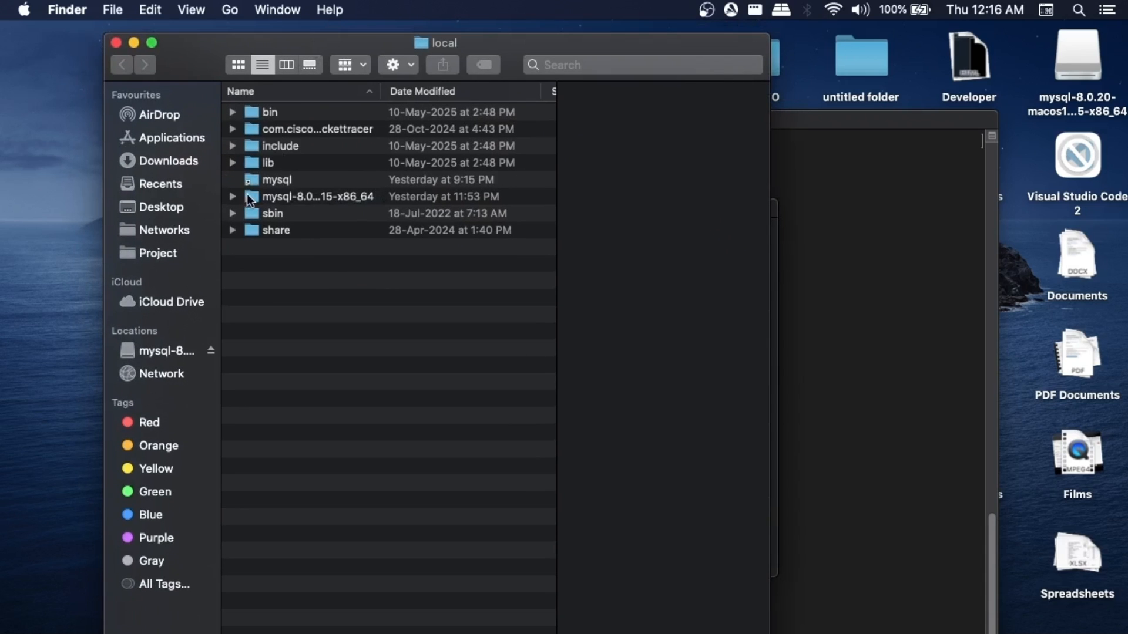
mouse_move(114, 185)
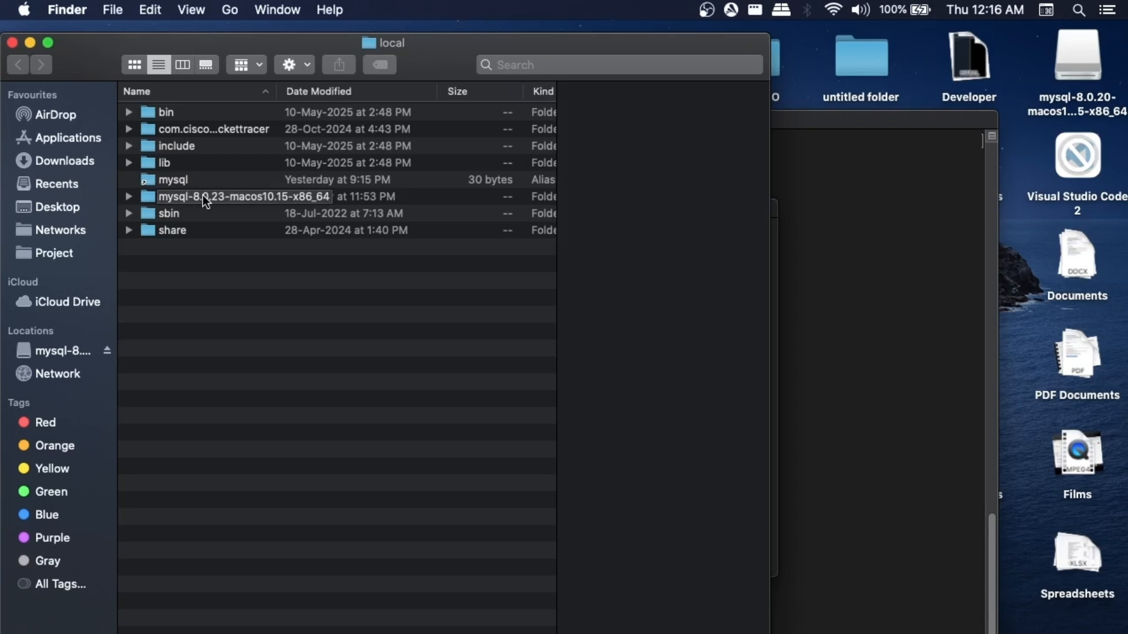
double_click(244, 196)
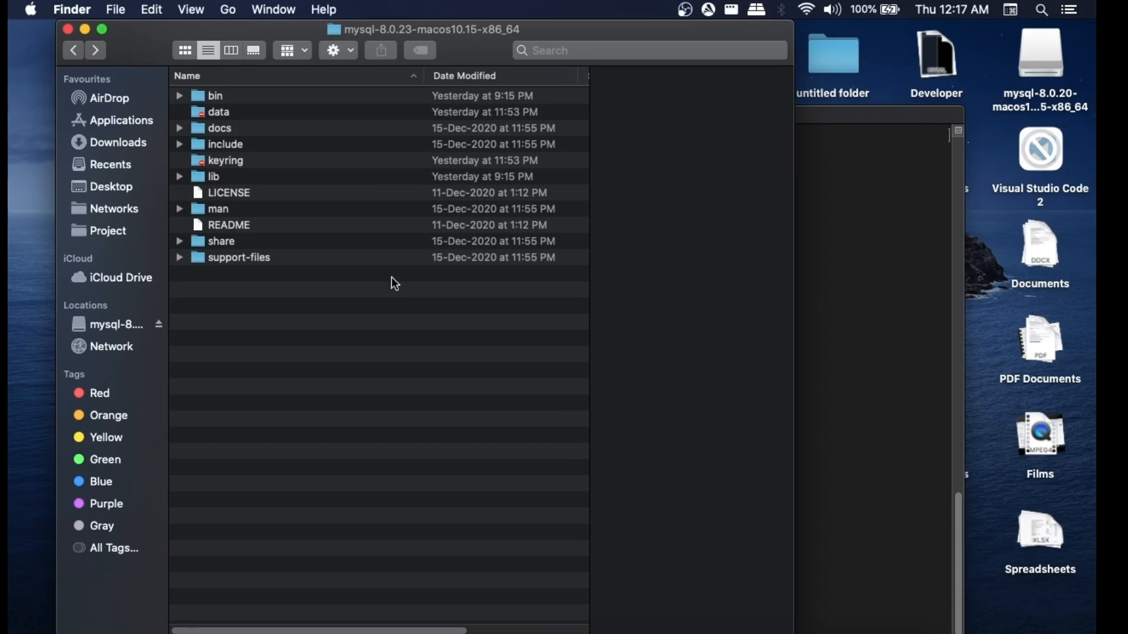
double_click(214, 95)
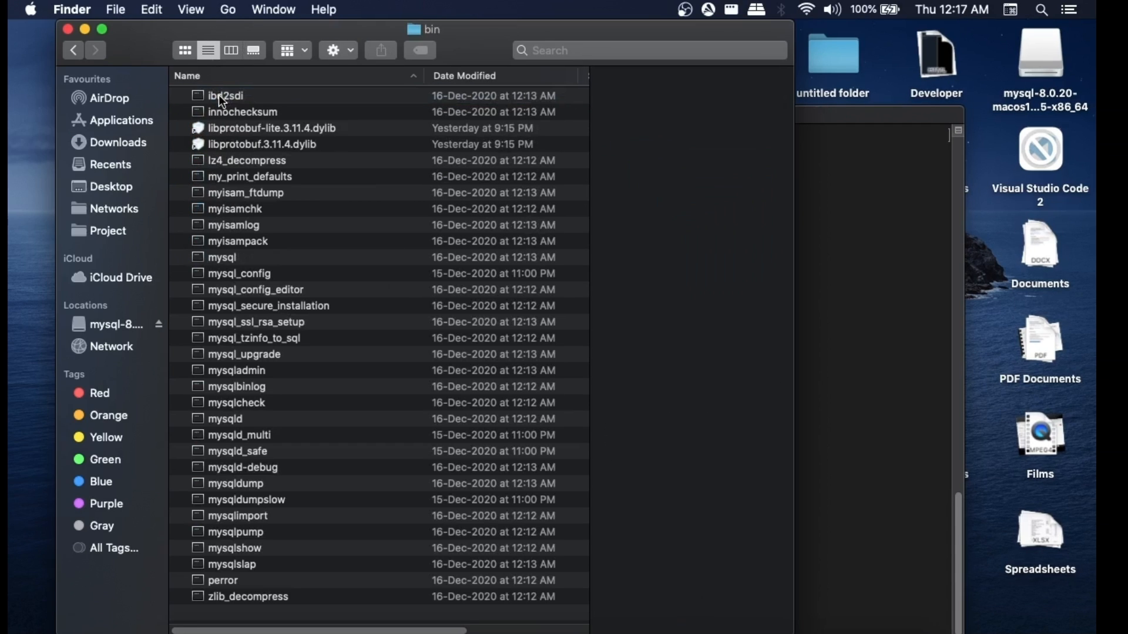
mouse_move(295, 18)
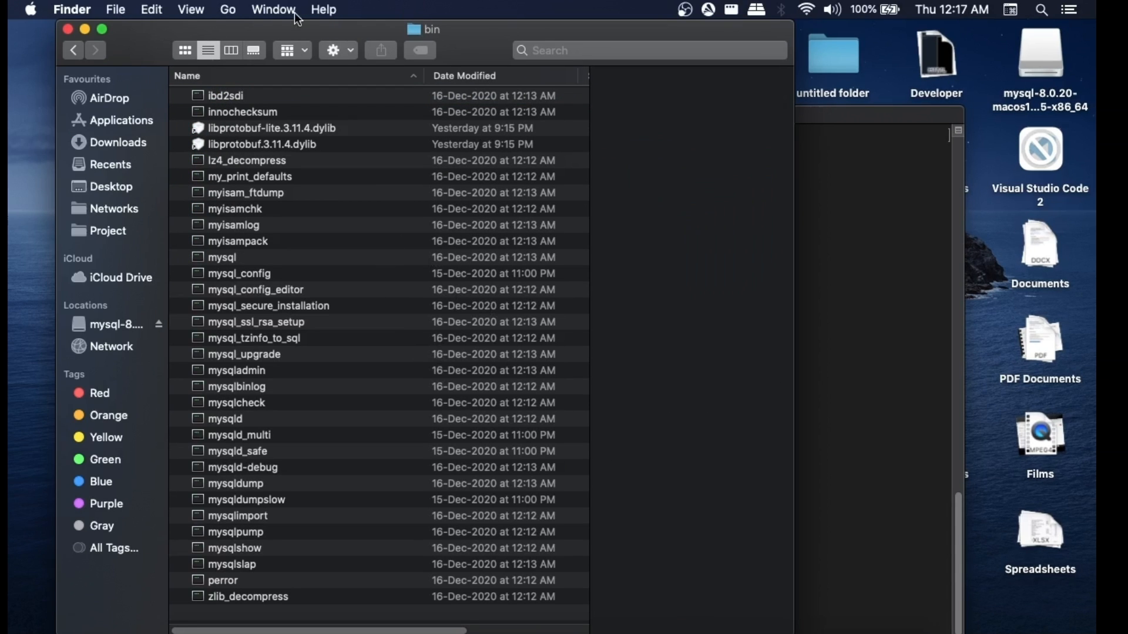
Show the Finder path bar and copy the bin folder's full pathname
left_click(190, 9)
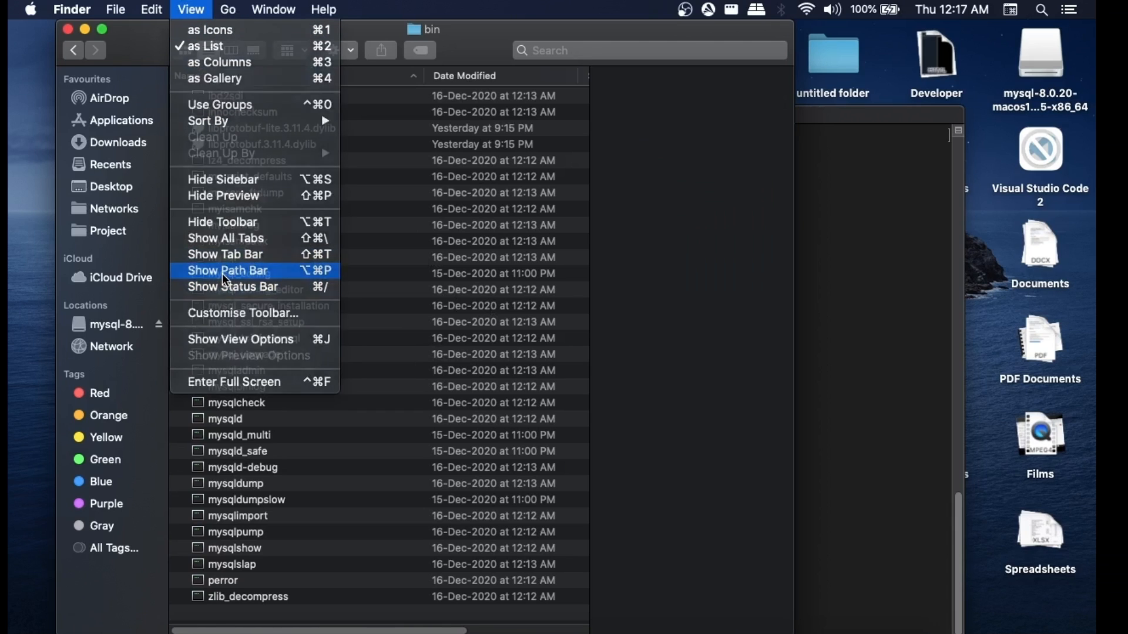
left_click(227, 270)
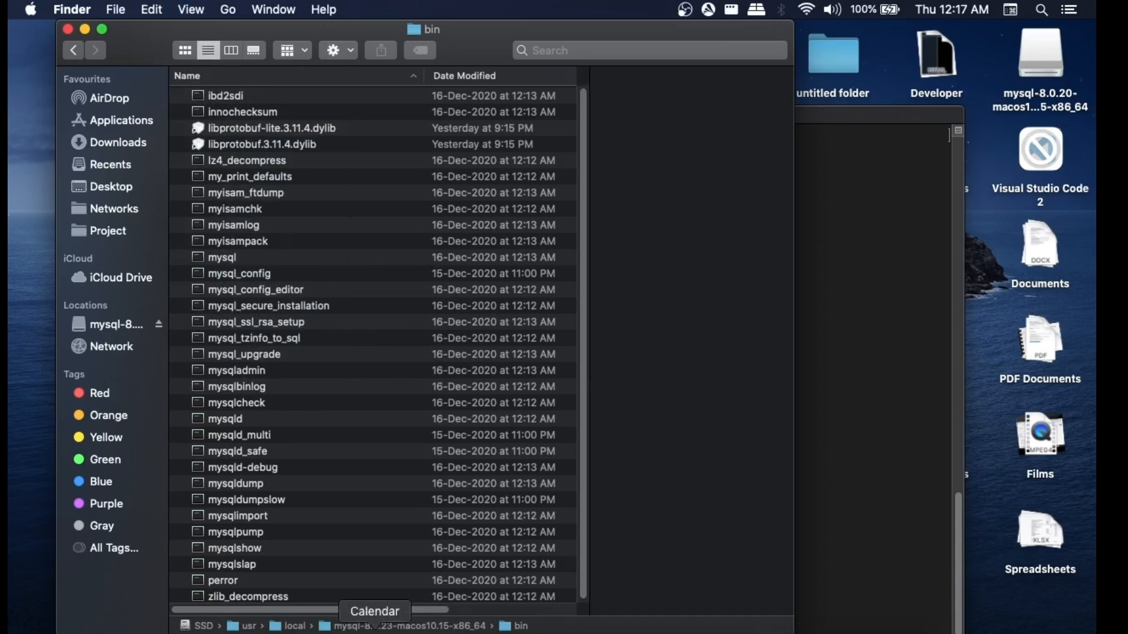
right_click(516, 625)
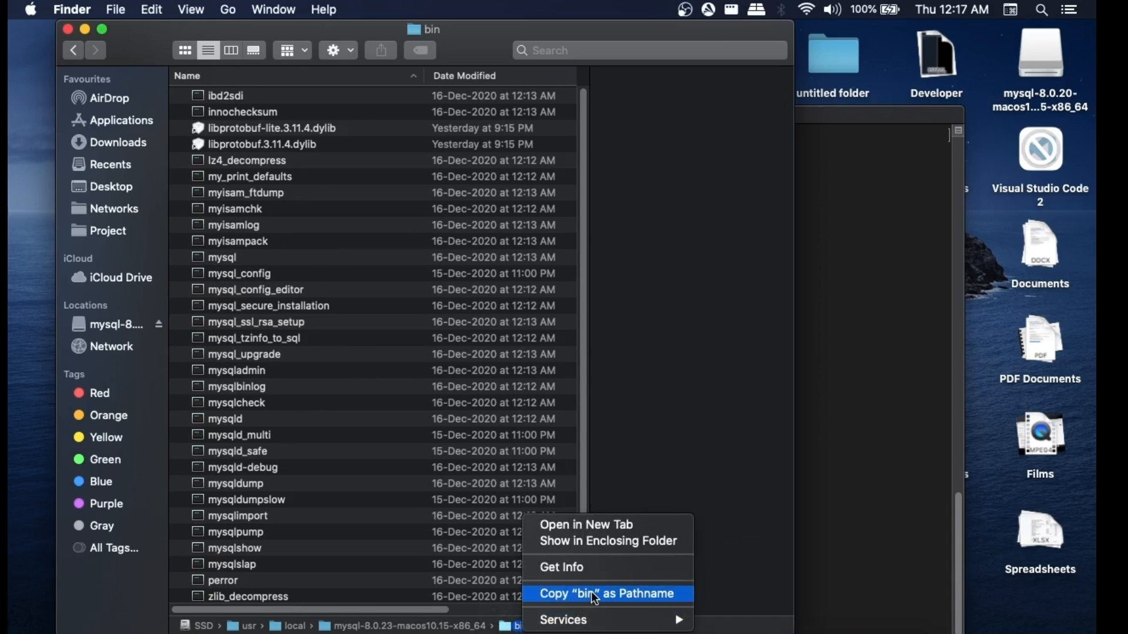
left_click(606, 593)
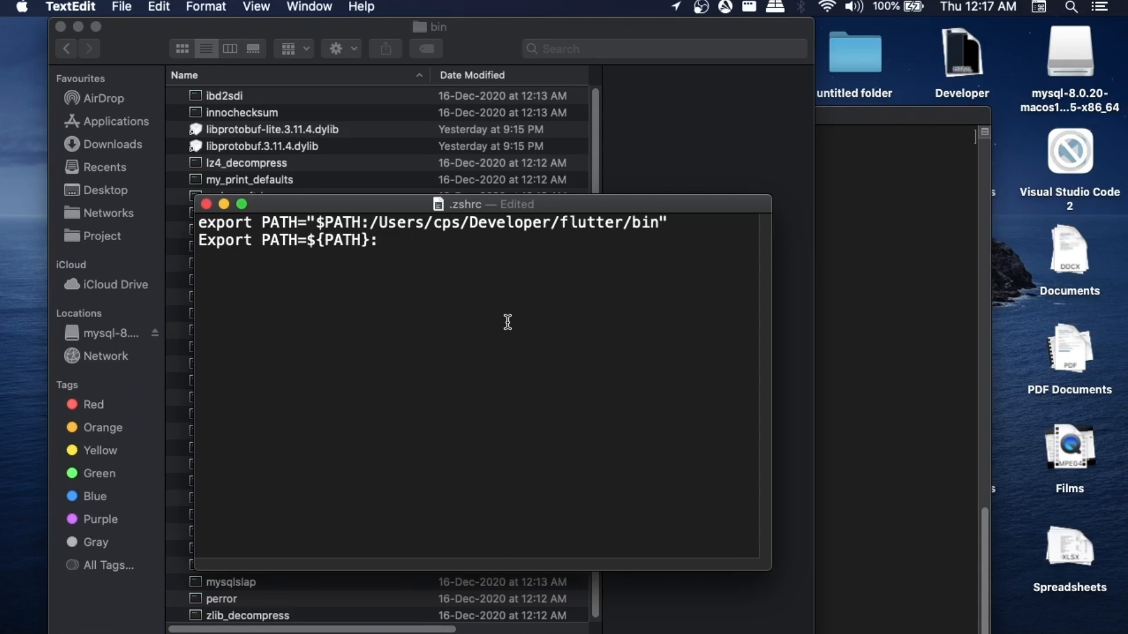
Complete the line as export PATH=${PATH}:/usr/local/mysql-8.0.23-macos10.15-x86_64/bin and save .zshrc
type("/usr/local/mysql-8.0.23-macos10.15-x86_64/bin")
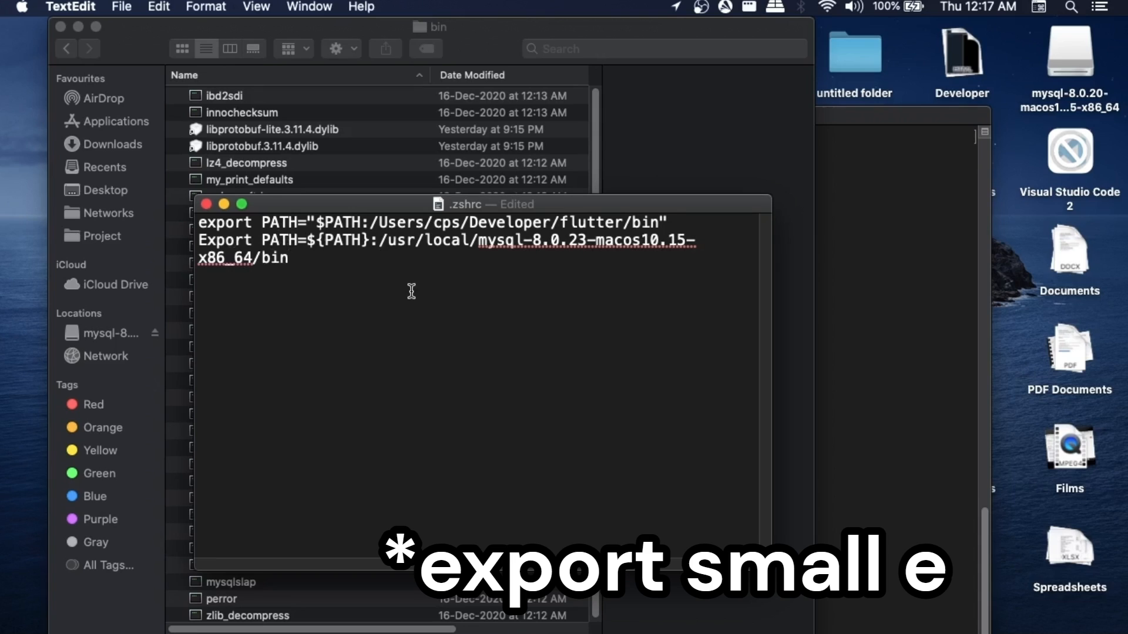
mouse_move(411, 292)
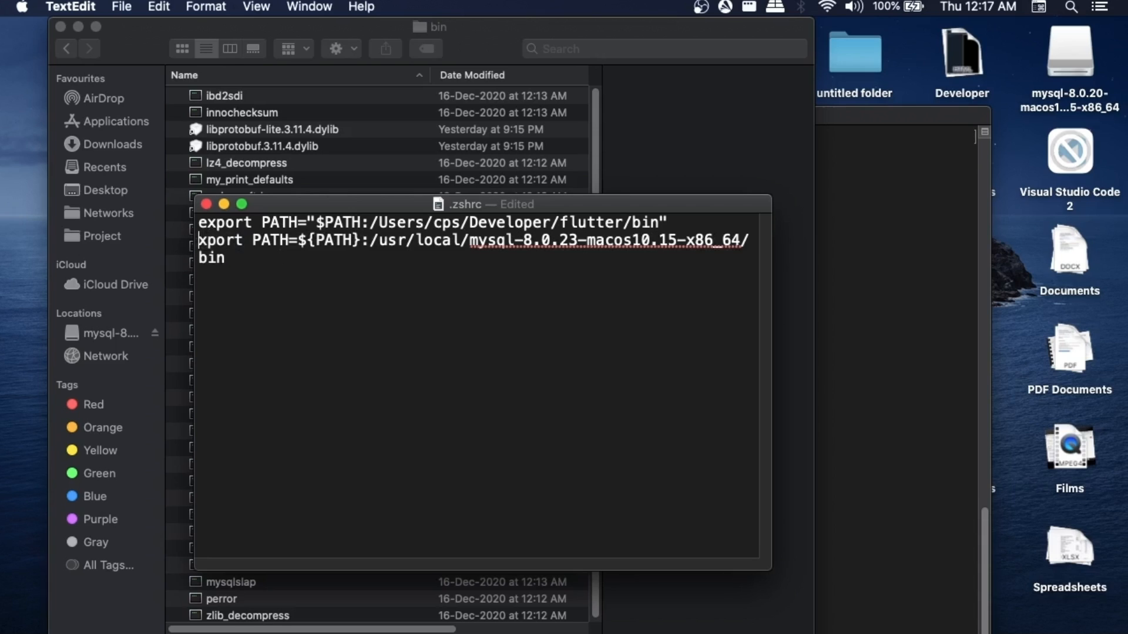
type("e")
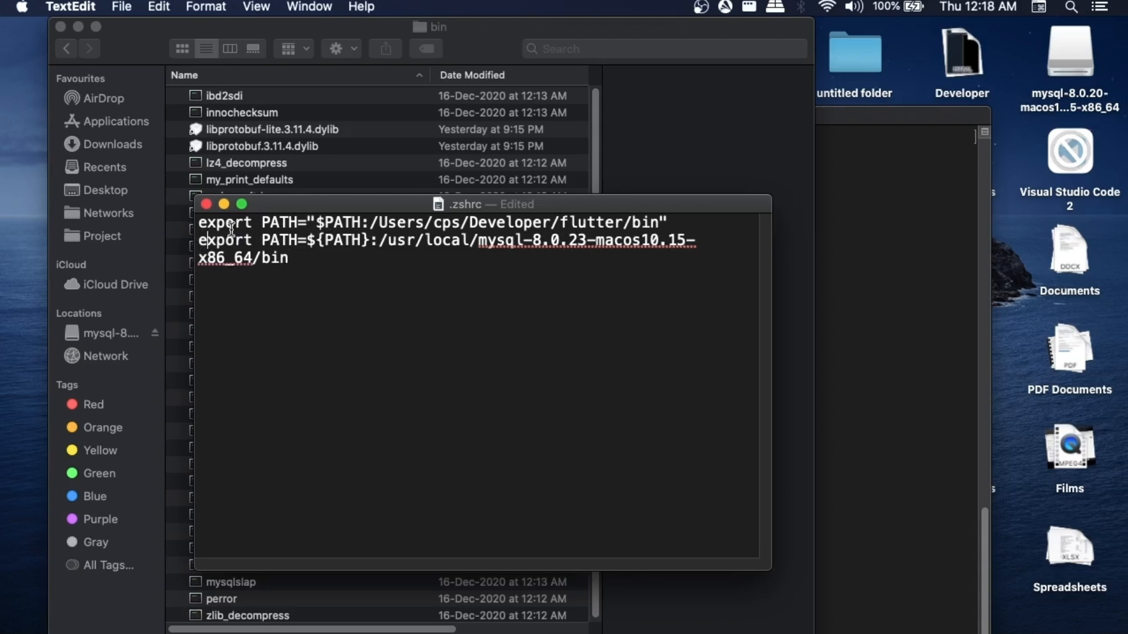
mouse_move(311, 266)
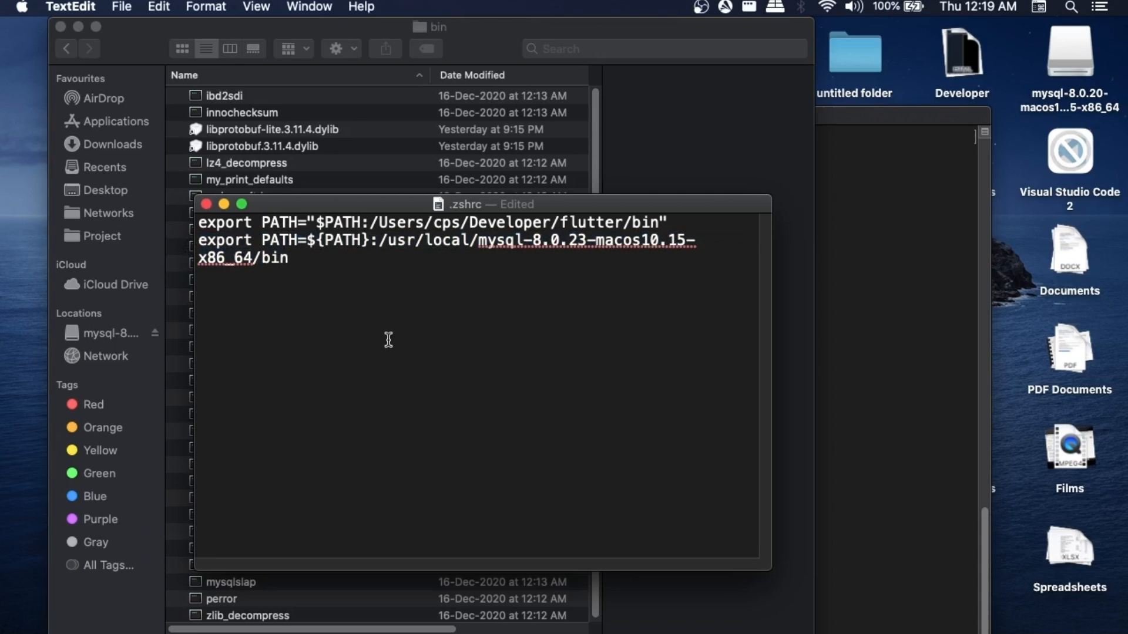
key("cmd+s")
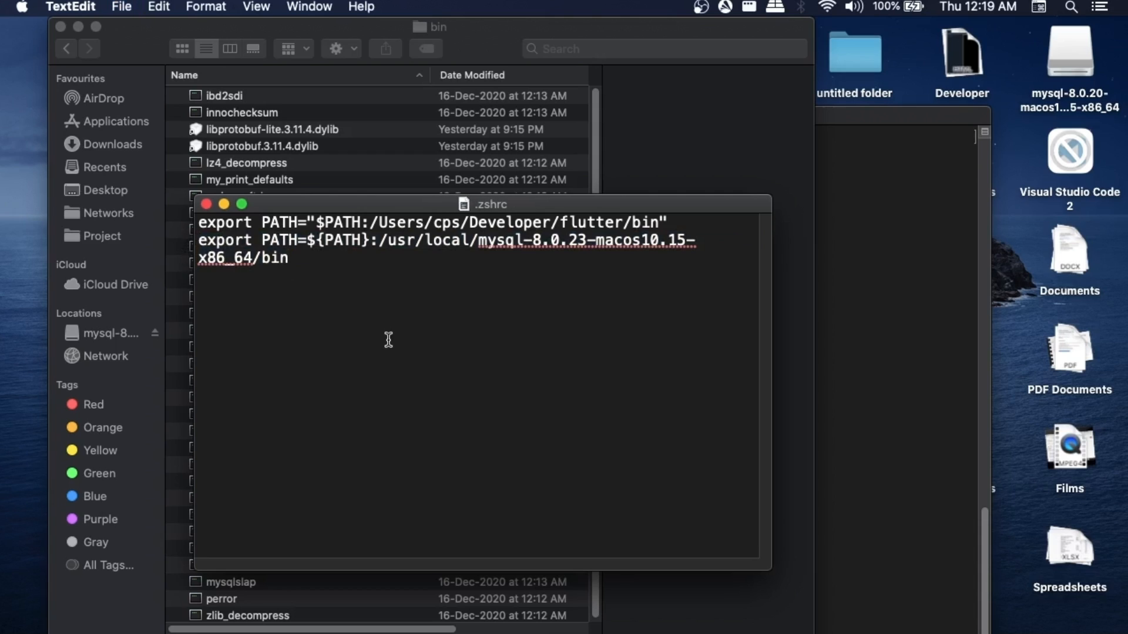
left_click(121, 7)
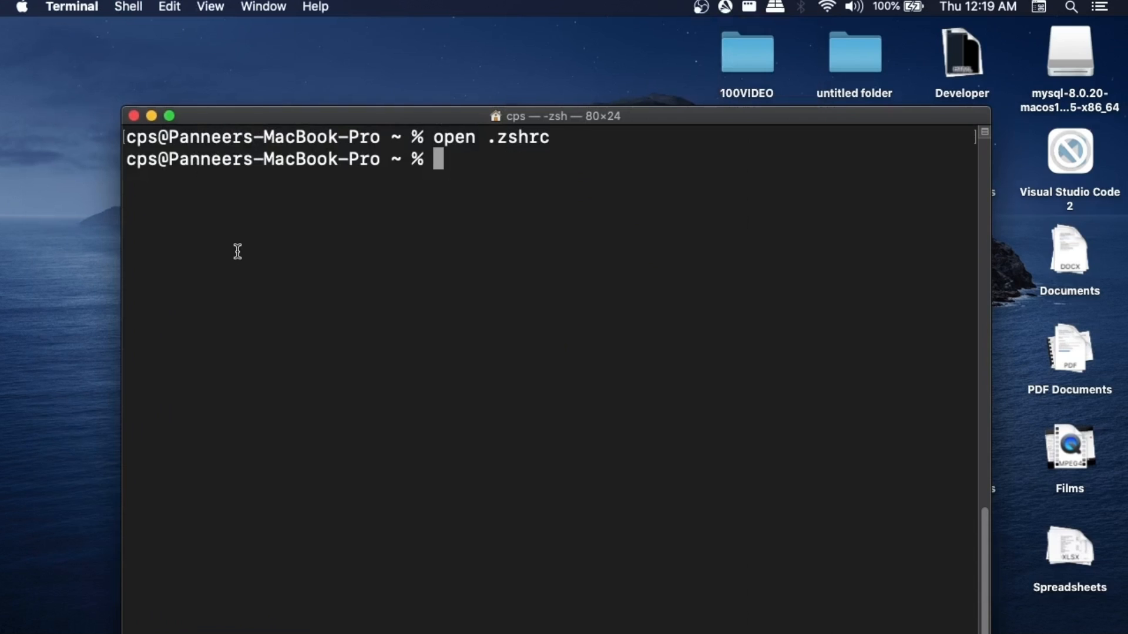
mouse_move(136, 109)
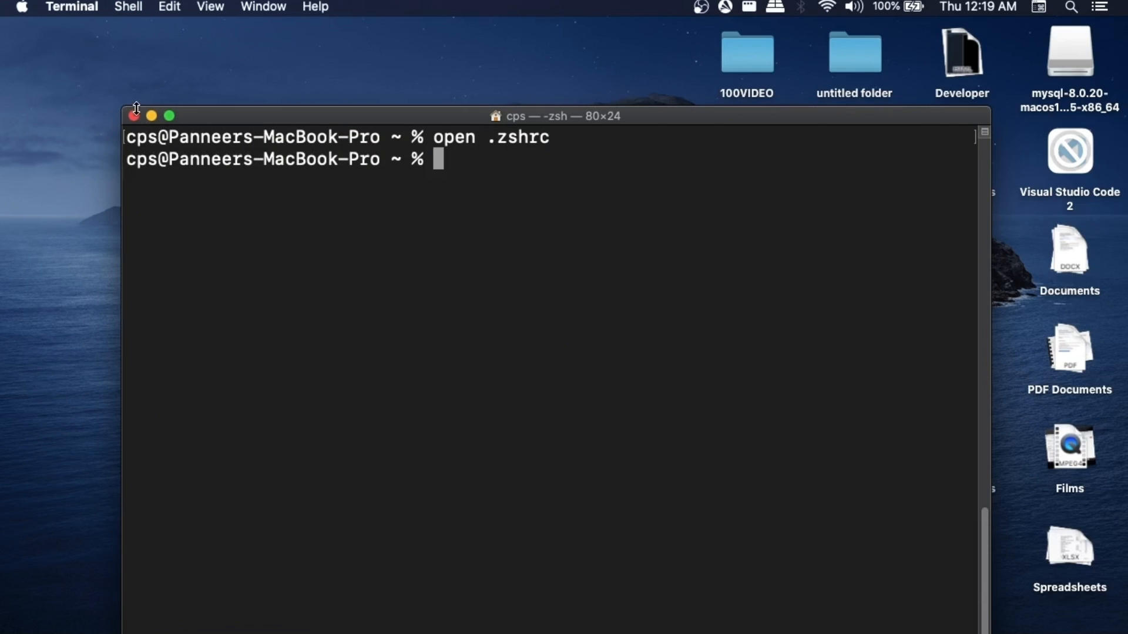
Reopen Terminal and run mysql -u root -p to reach the MySQL monitor prompt
left_click(135, 115)
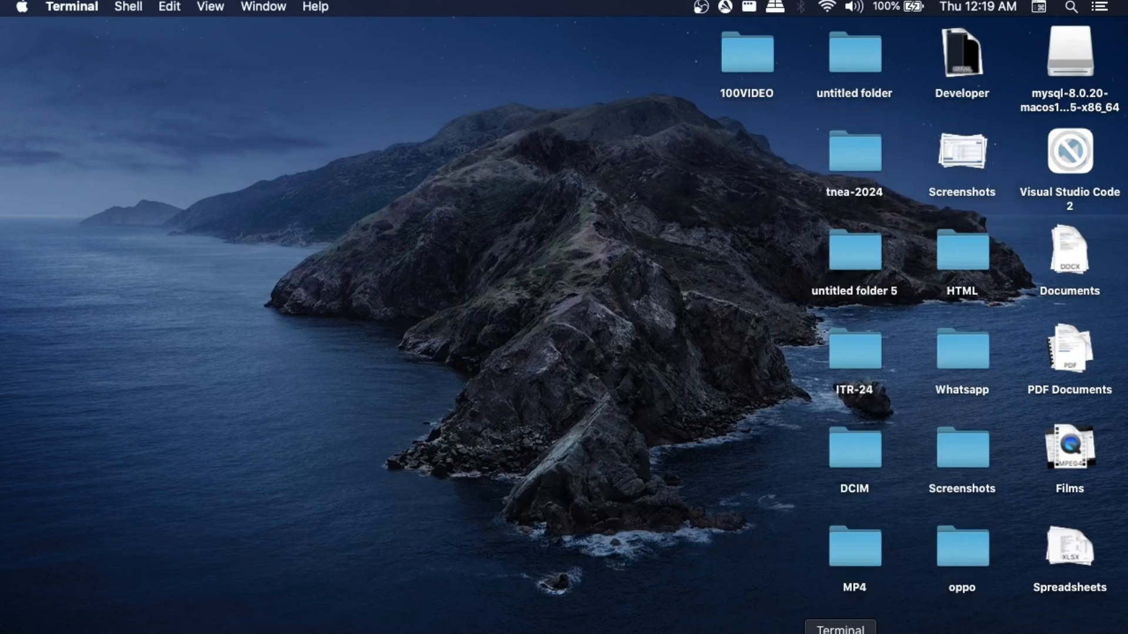
left_click(840, 628)
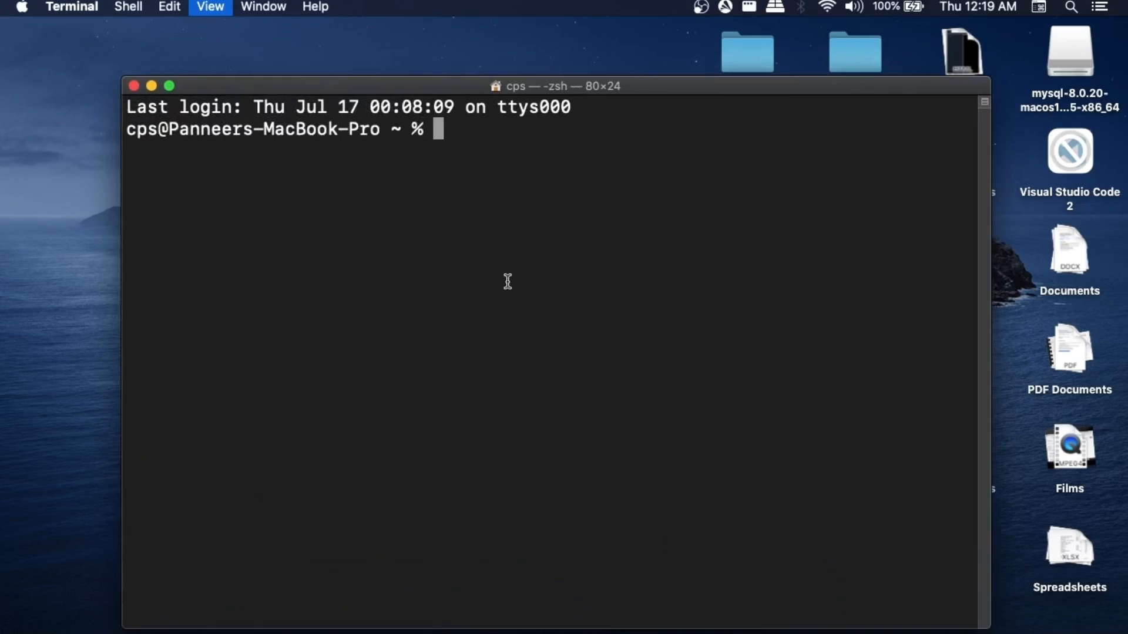
type("my")
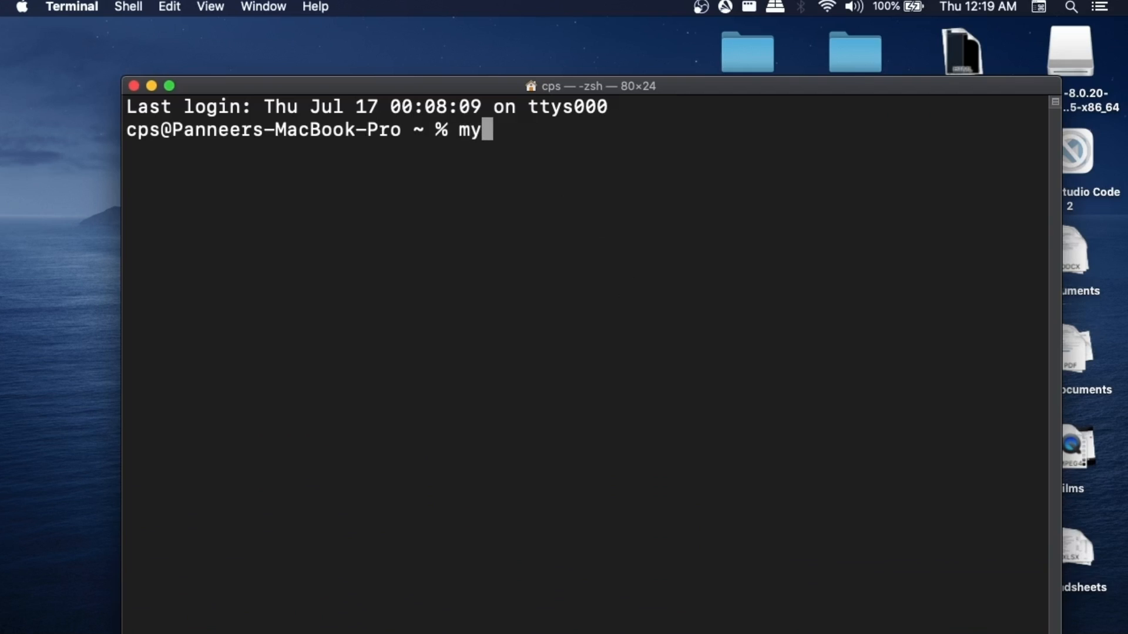
type("sql -")
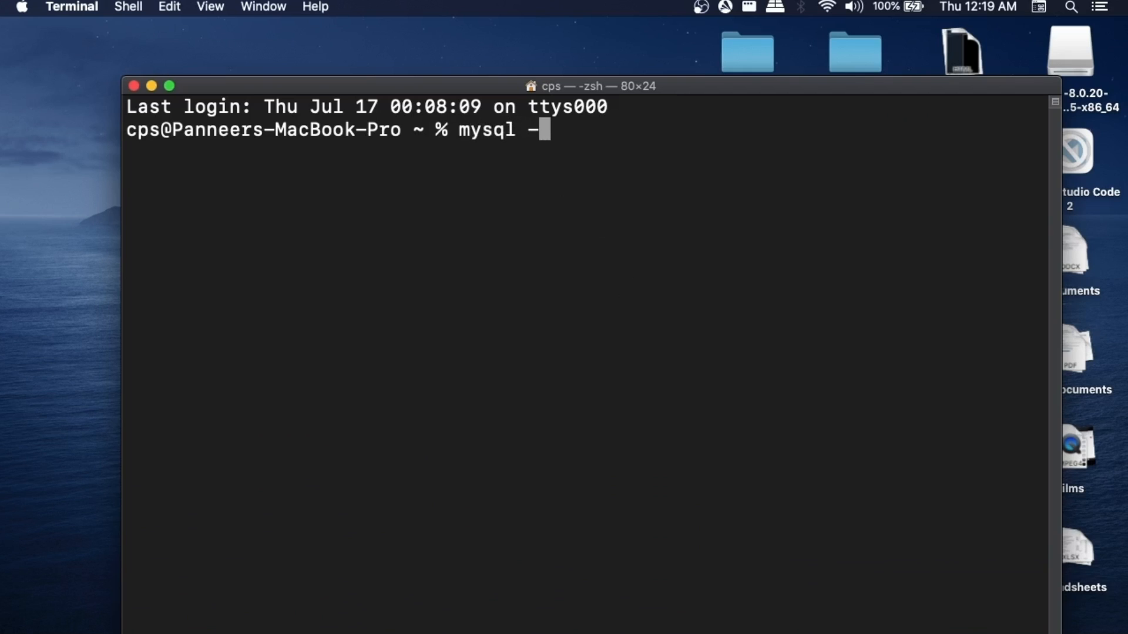
type("u roo")
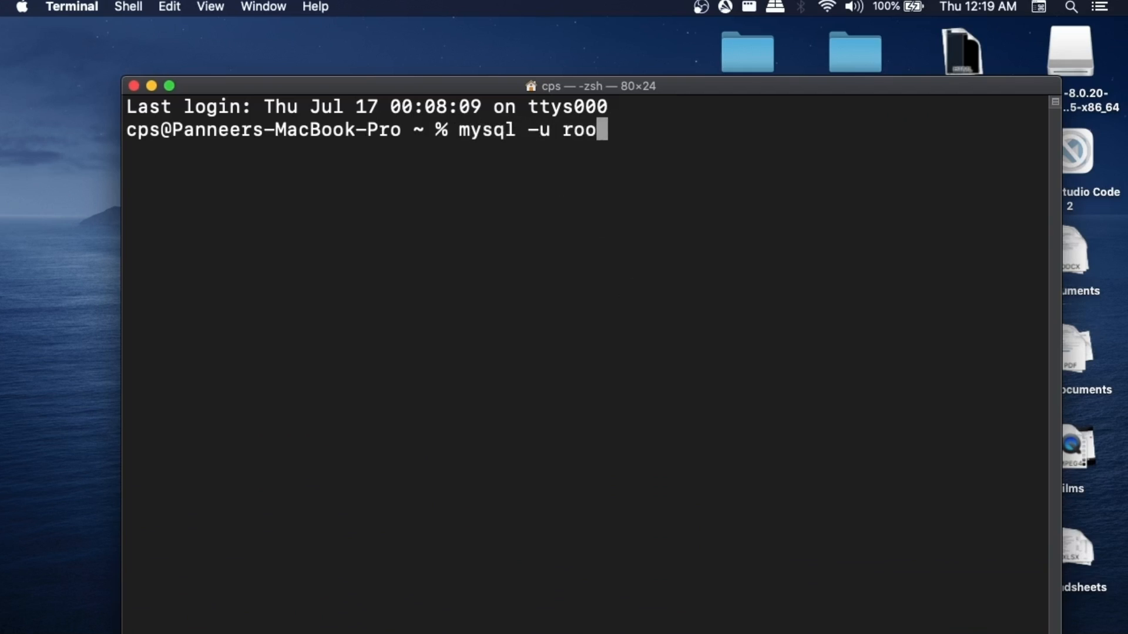
type("t -p")
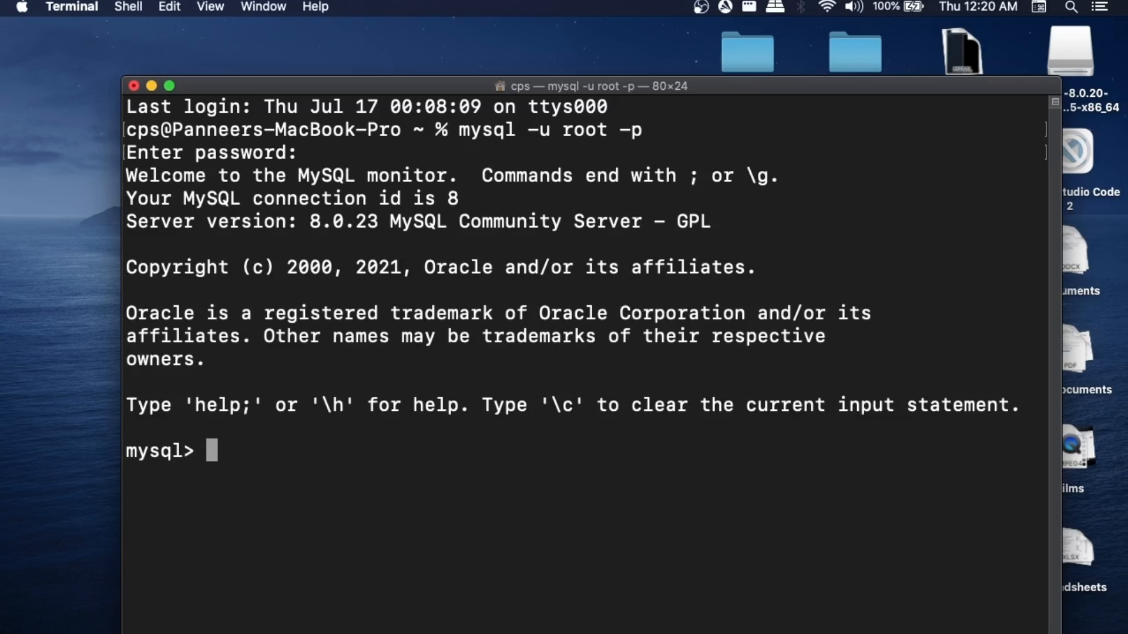
mouse_move(362, 98)
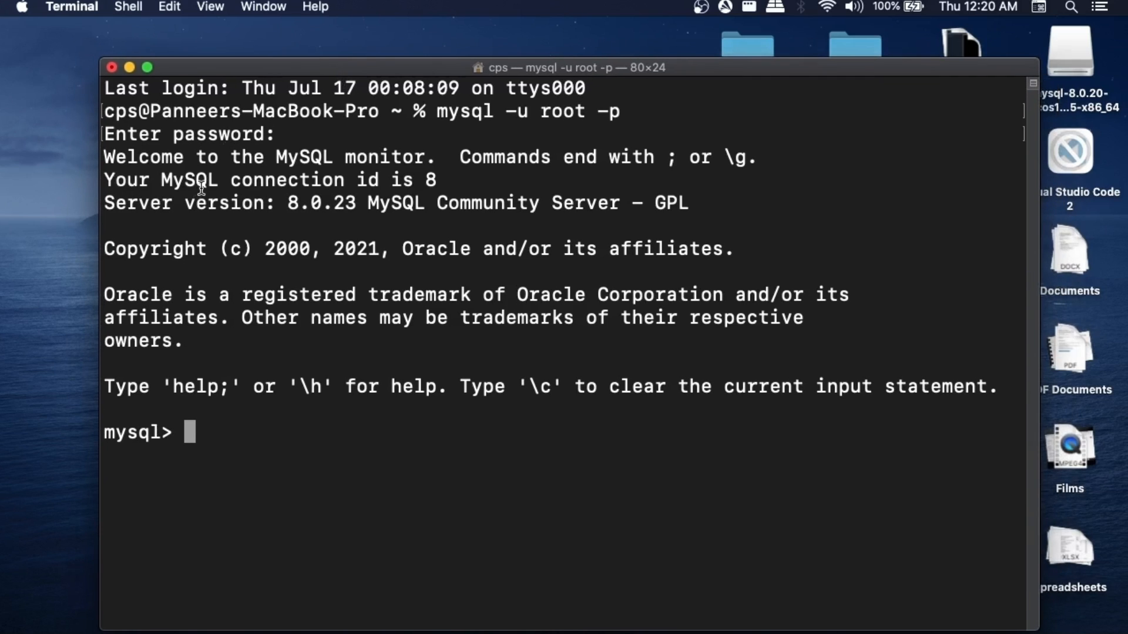
mouse_move(243, 430)
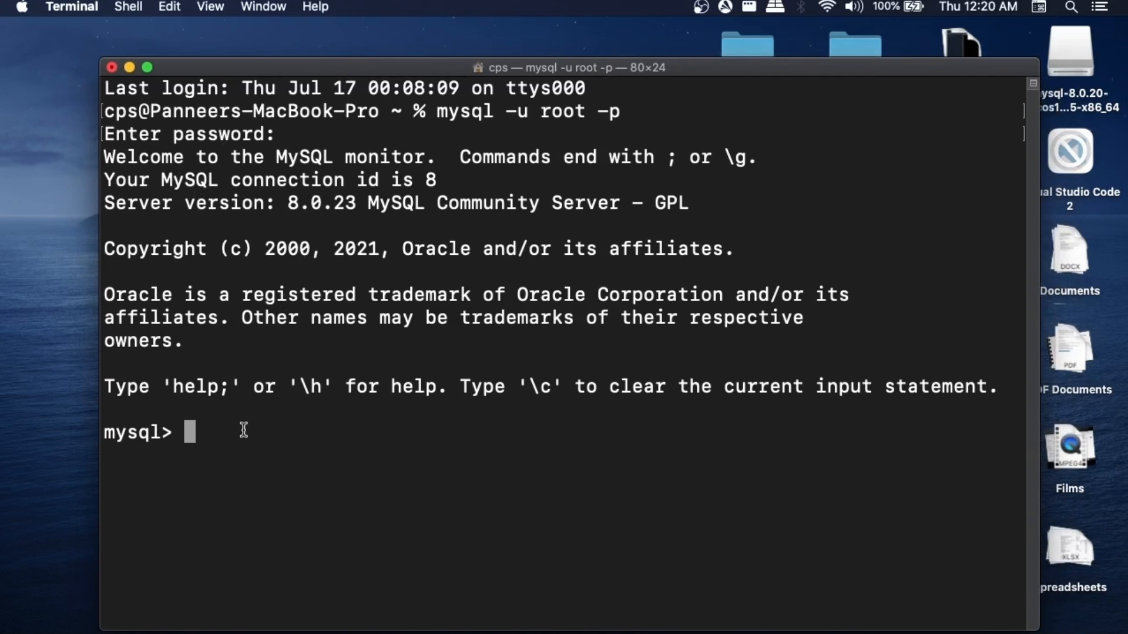
mouse_move(248, 437)
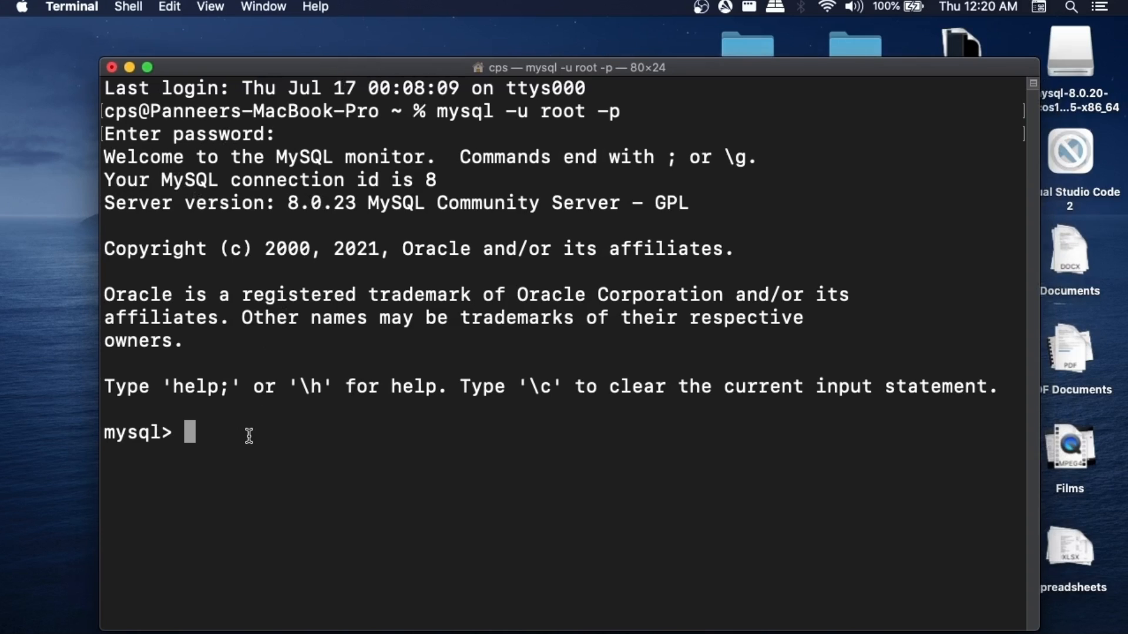